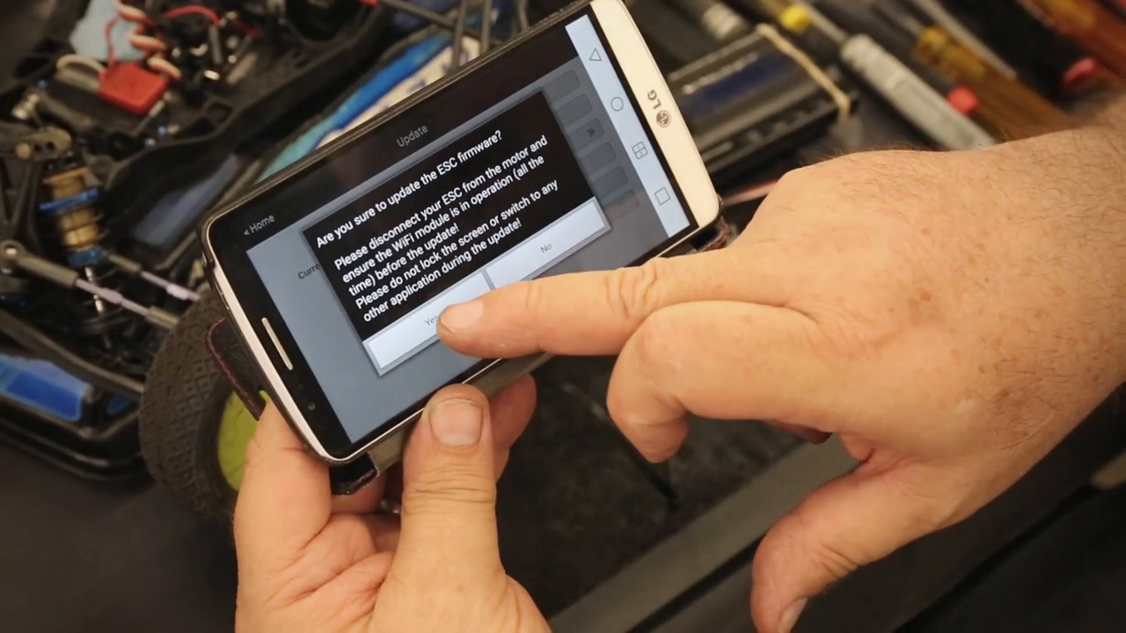
Confirm the ESC firmware update to the current release and let it run
click(440, 326)
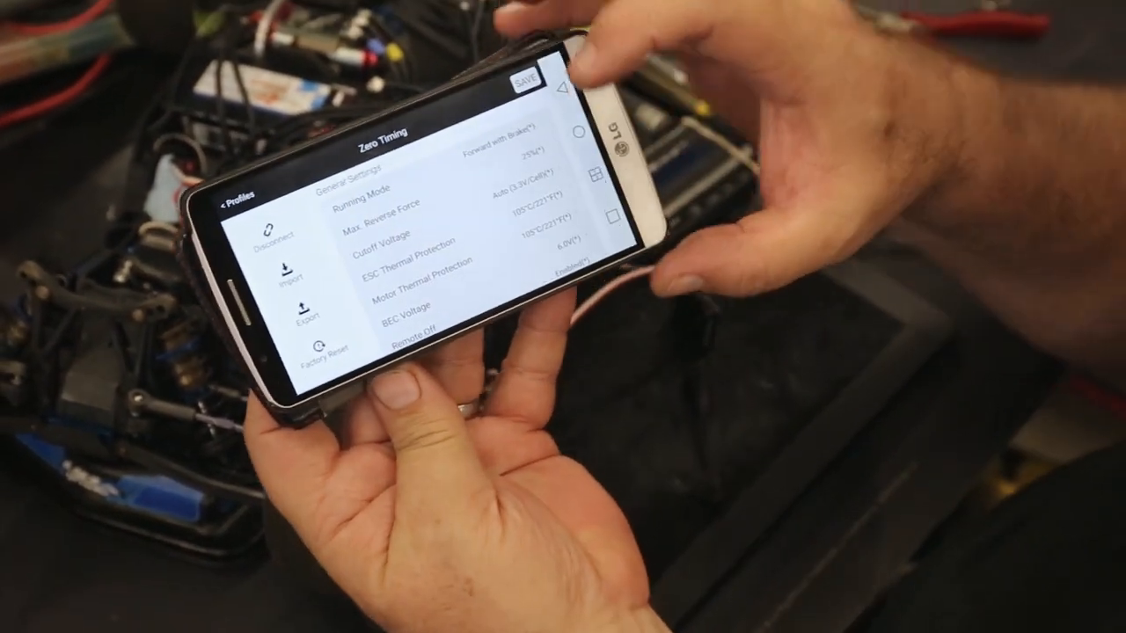
Review the Zero Timing settings, then save the profile's parameters to the ESC and confirm
scroll(down, 3)
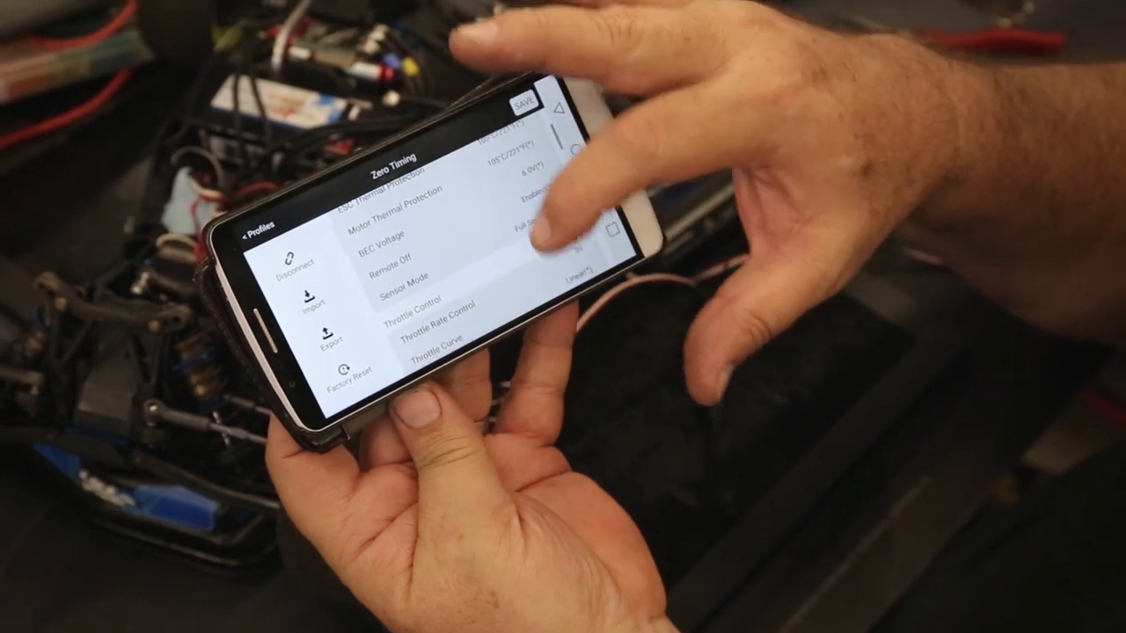
scroll(down, 3)
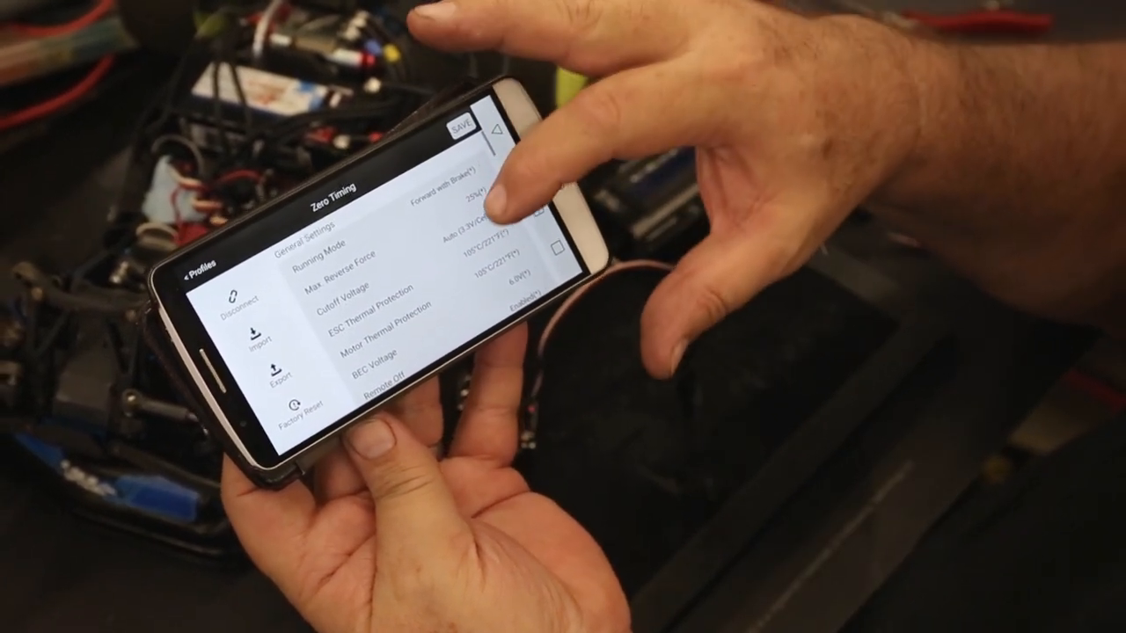
click(396, 331)
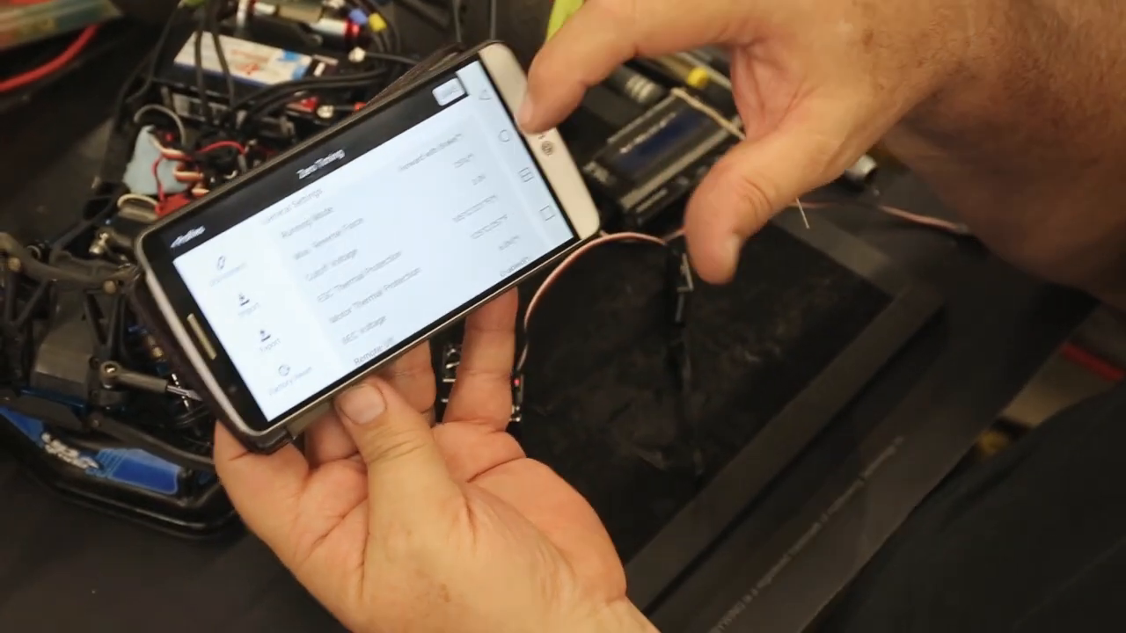
click(448, 95)
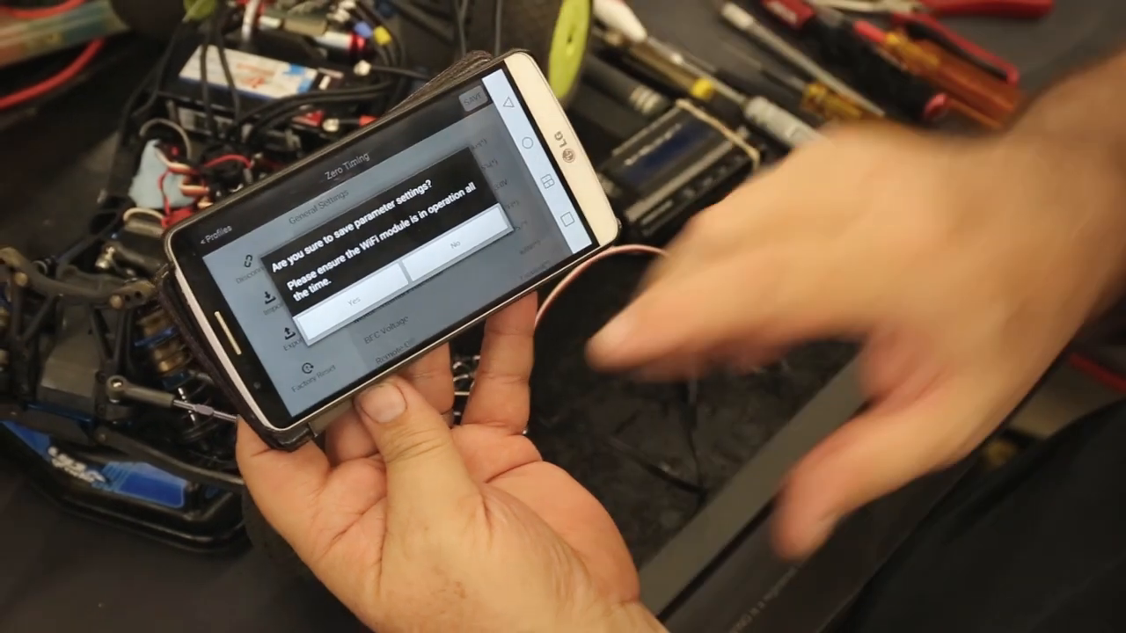
click(343, 295)
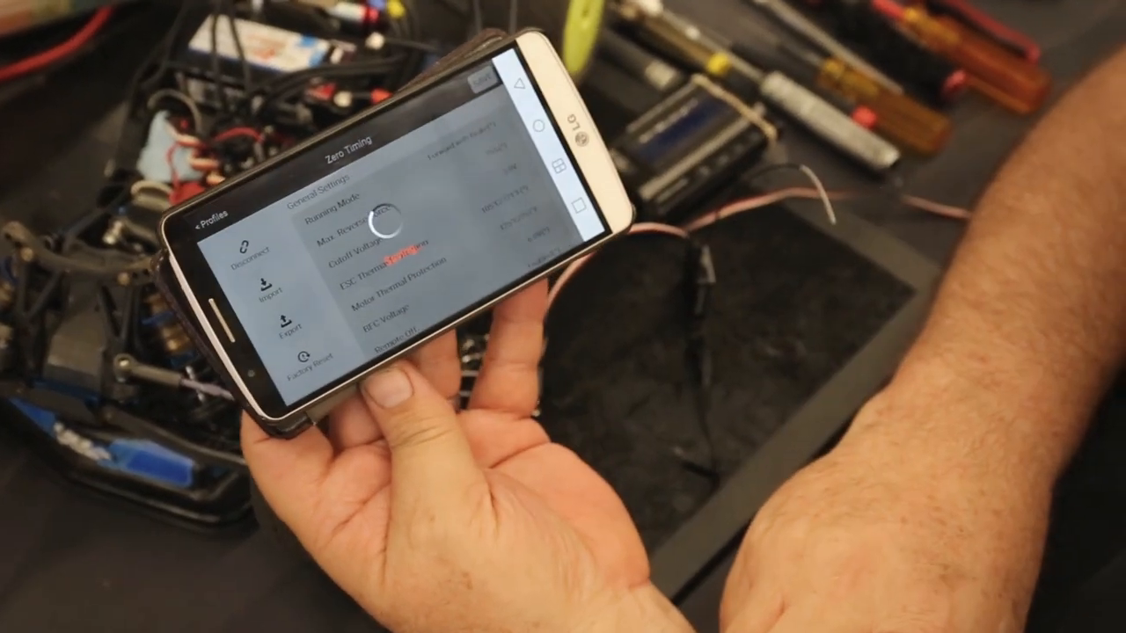